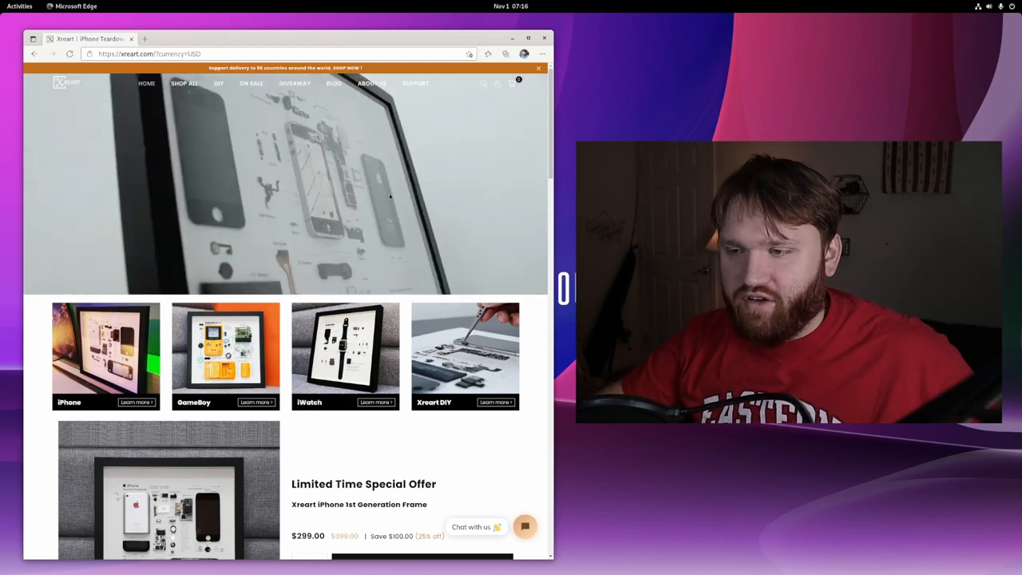
Step: Scroll down the Xreart homepage toward the Game Console collection
scroll(down, 3)
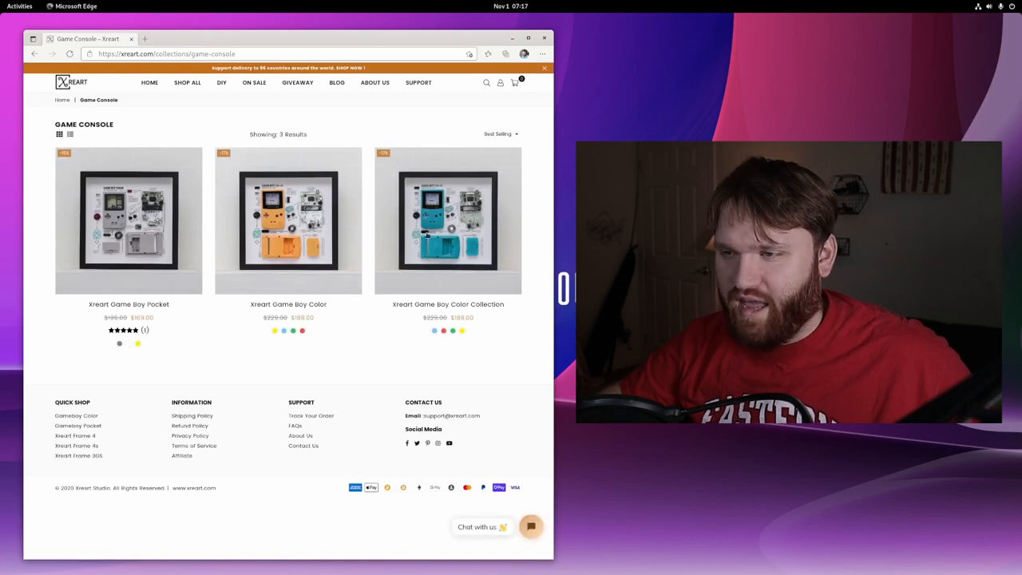
Step: Open the Xreart Game Boy Pocket frame product page ($169, grey)
click(128, 220)
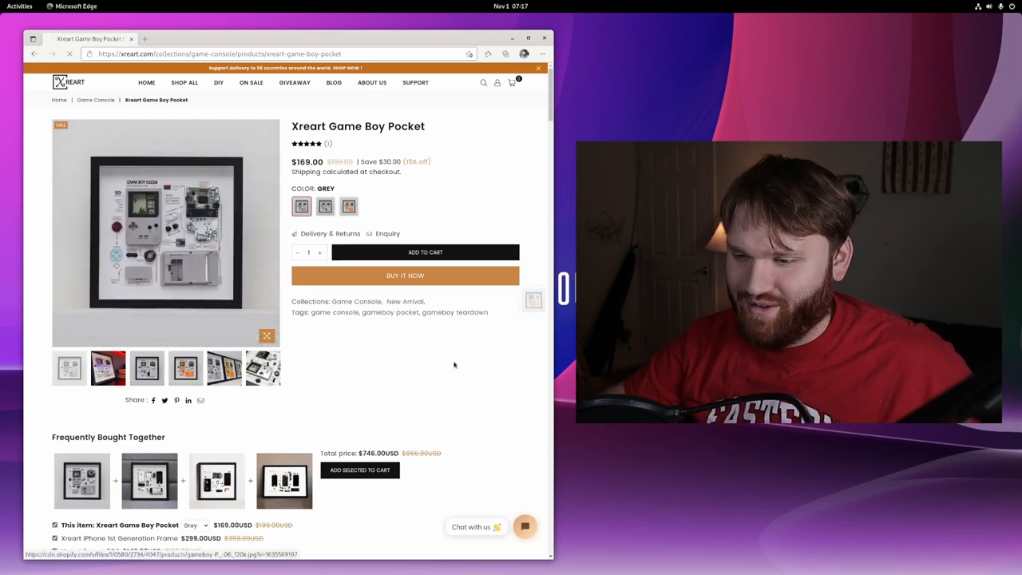
Step: Show the Shop All Products listing of all 15 items from the top
click(186, 81)
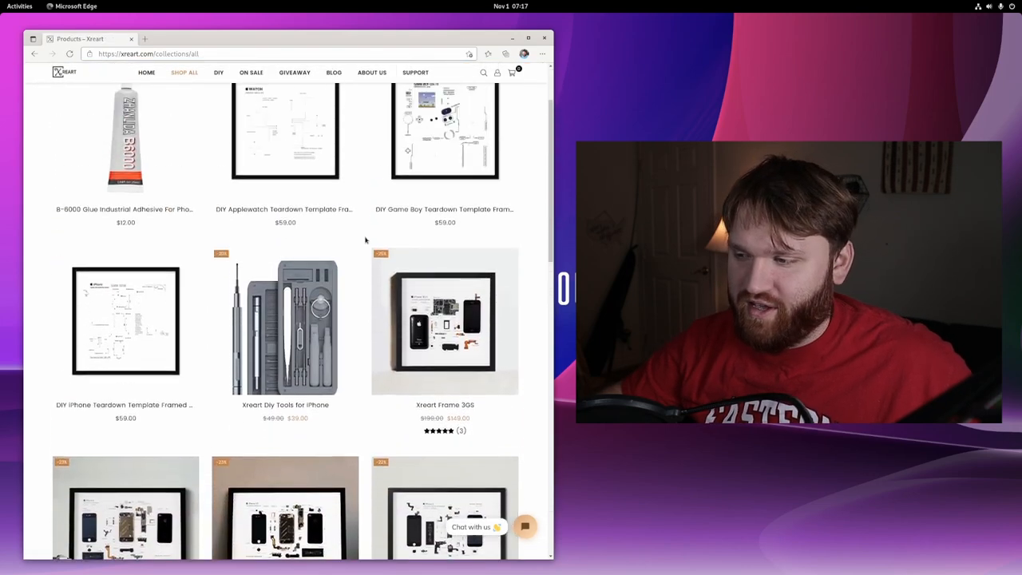
scroll(up, 3)
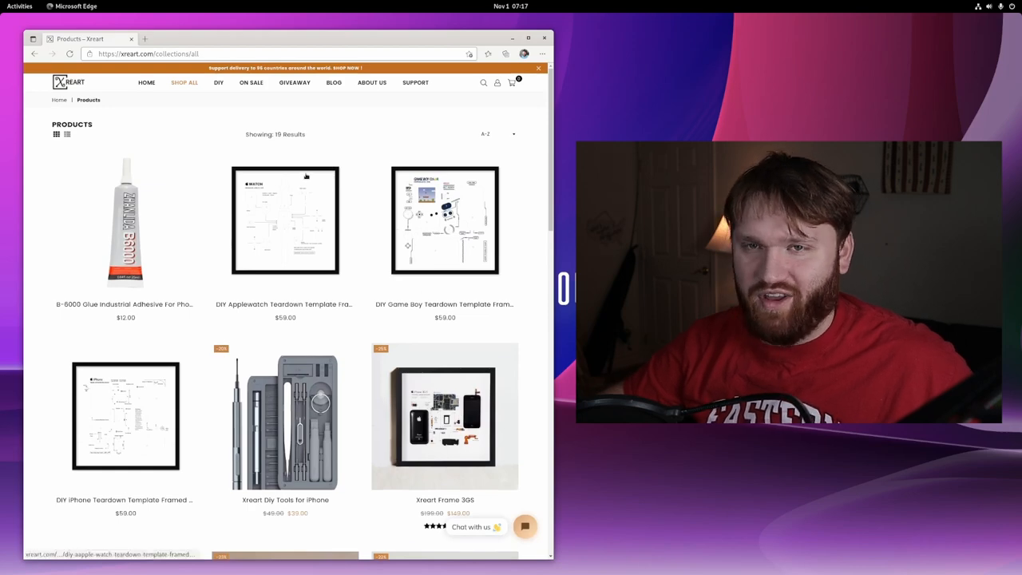
mouse_move(246, 226)
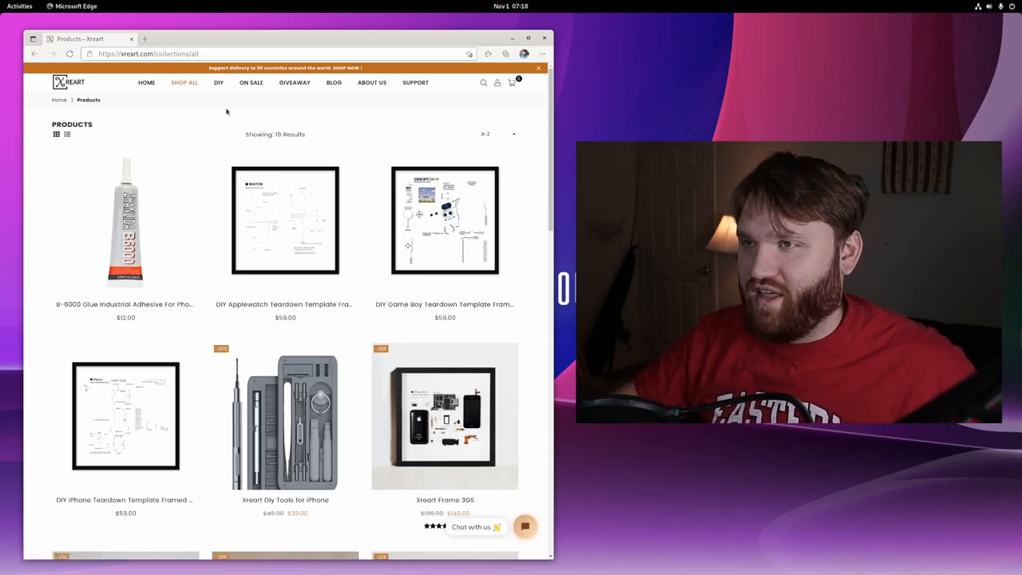
Step: Go to the About Us page telling the story of Xreart
click(371, 83)
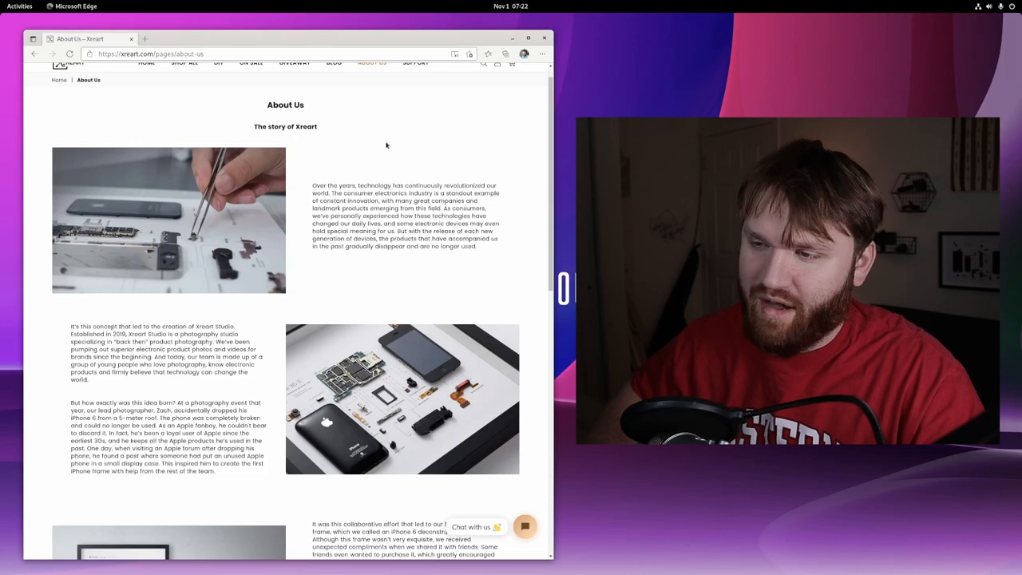
Step: Scroll the About Us page down to the 'You shop, we give.' donation section
scroll(down, 3)
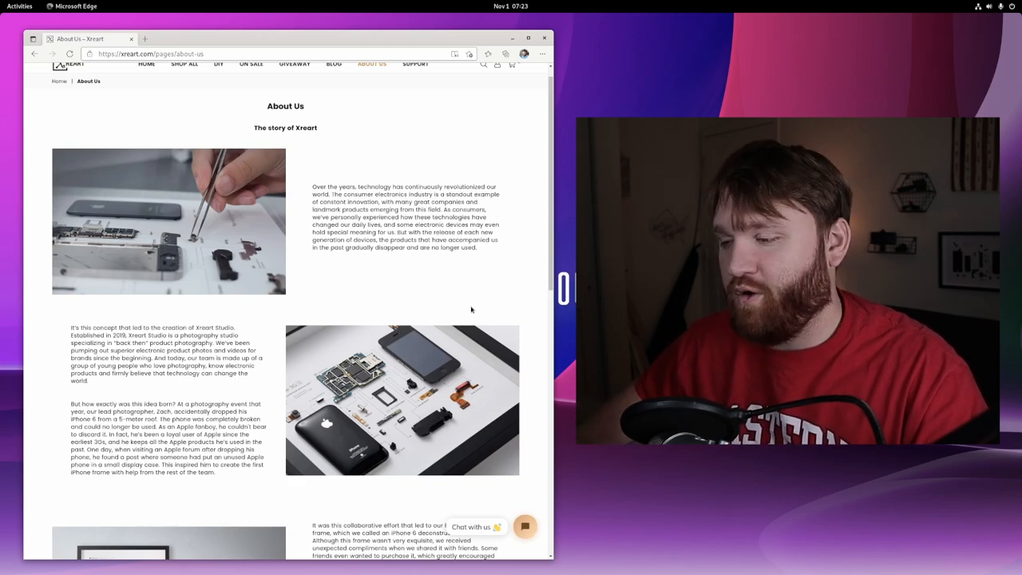
mouse_move(543, 335)
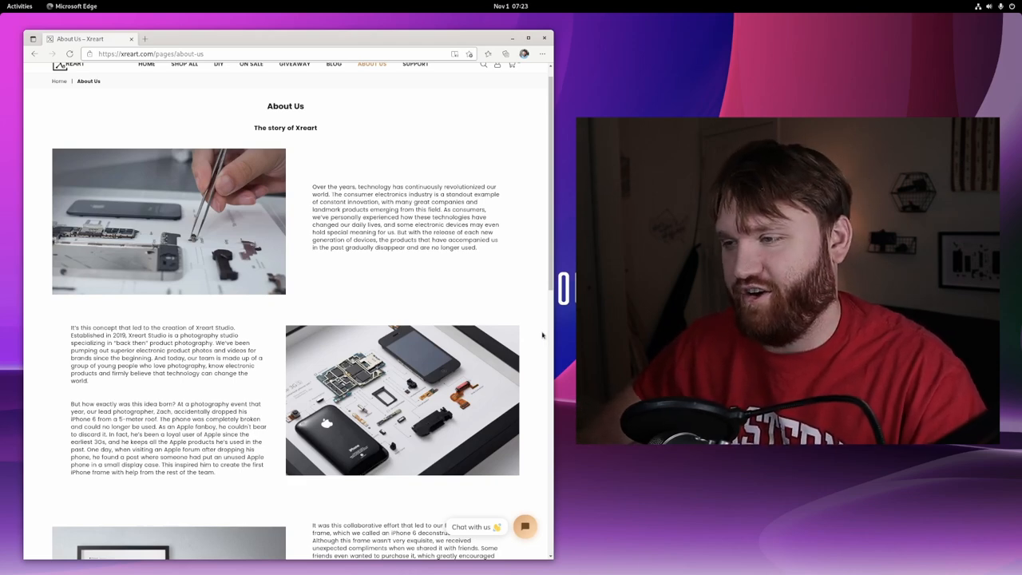
scroll(down, 3)
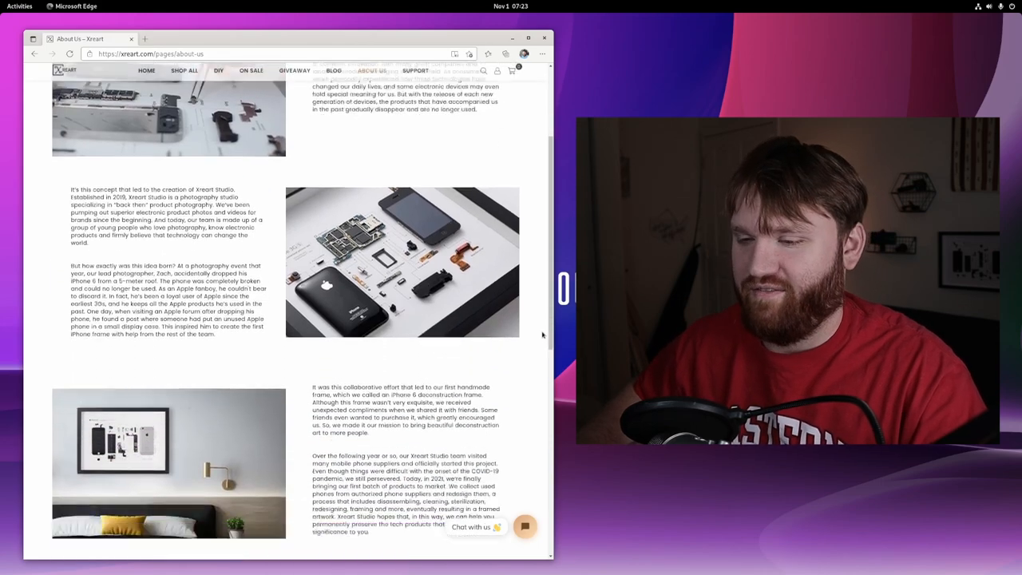
scroll(down, 3)
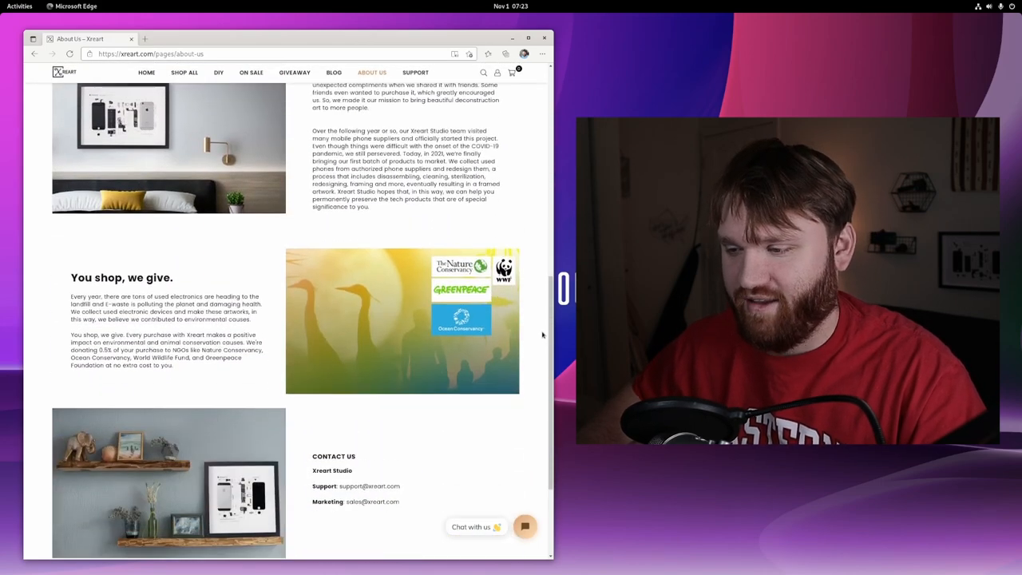
Step: Scroll to the About Us footer with shop, information, support and contact links
scroll(down, 3)
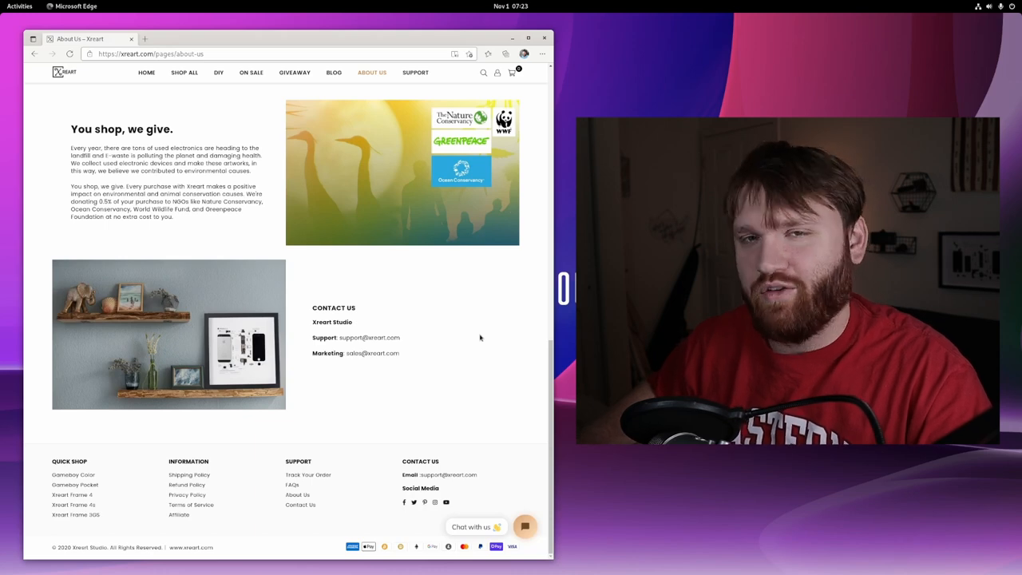
mouse_move(466, 349)
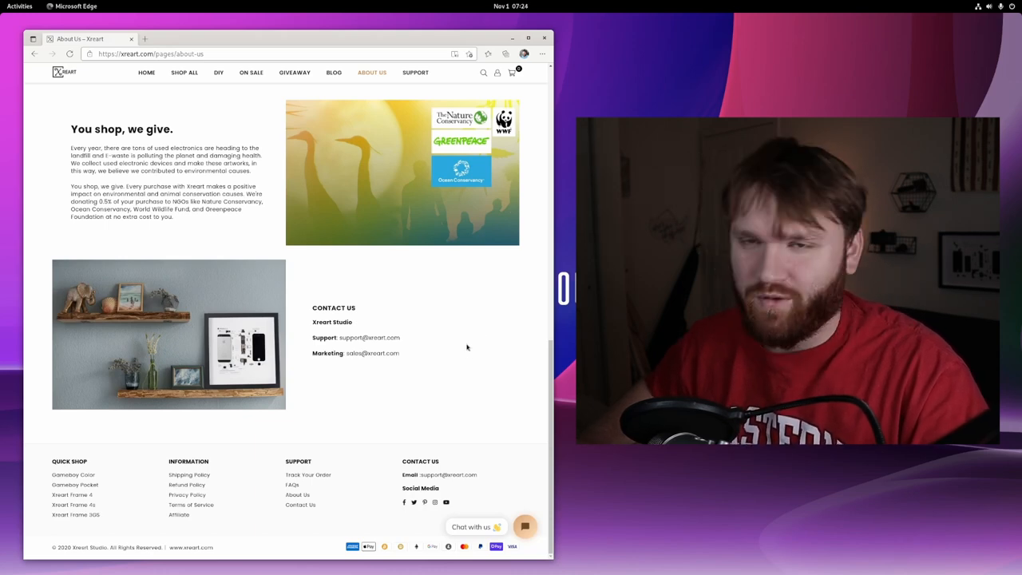